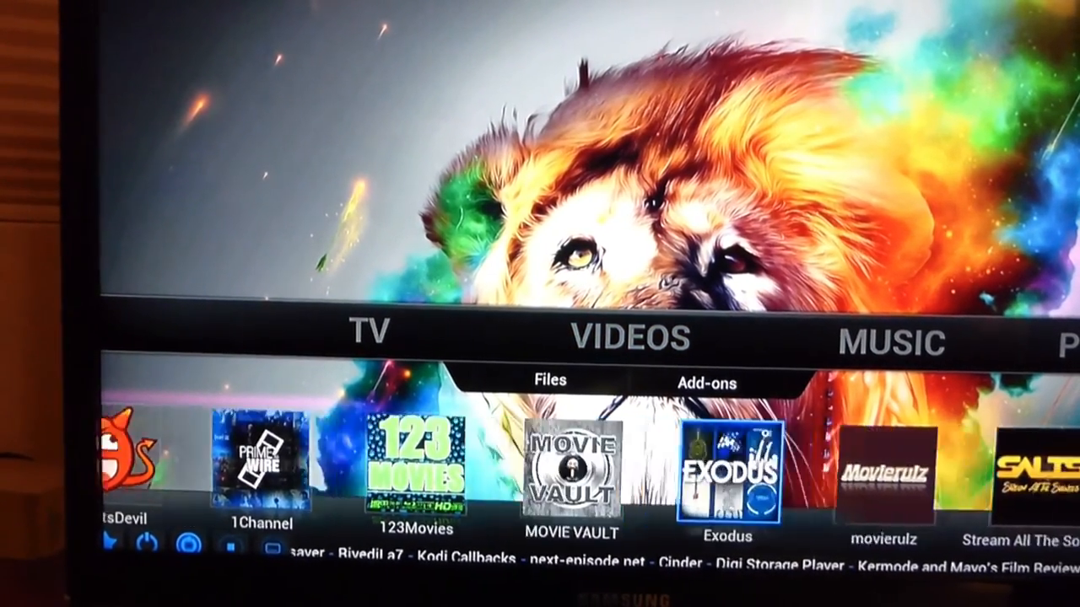
- Move along the Videos add-ons row to Exodus and open its main menu
scroll("right", 3)
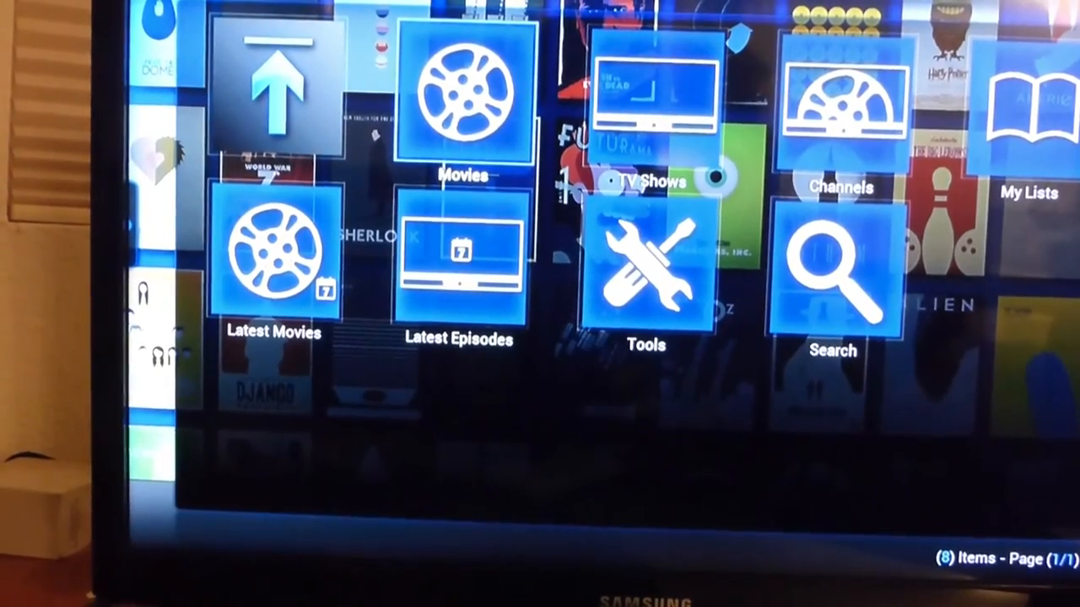
- Open Exodus's TV Shows section listing Genres, Networks and Most Popular
left_click(462, 101)
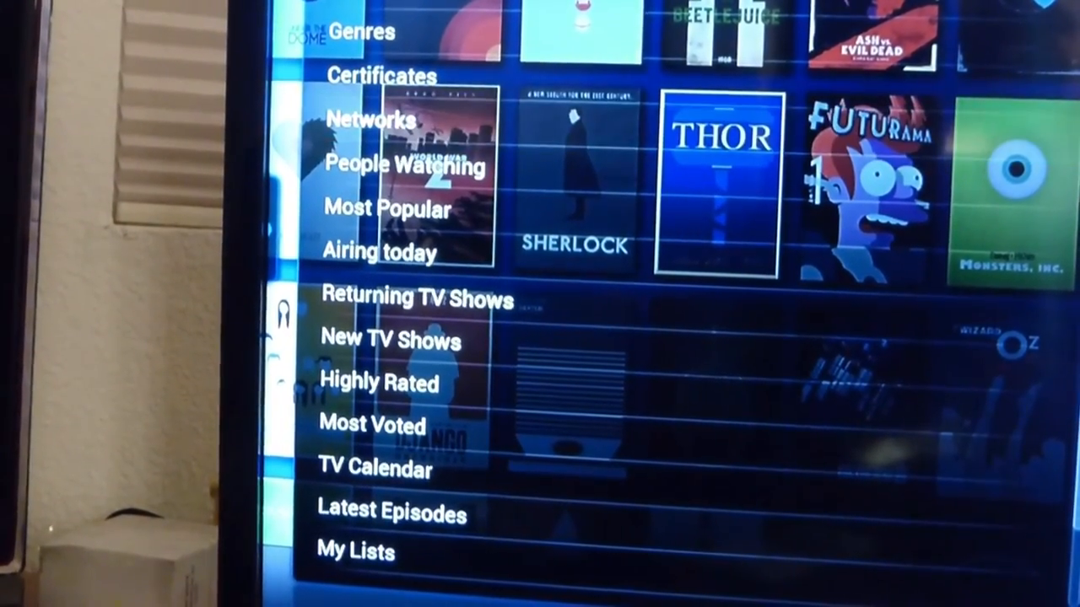
- Browse the Networks list and open Showtime's shows, including Penny Dreadful, Billions and Dexter
left_click(370, 121)
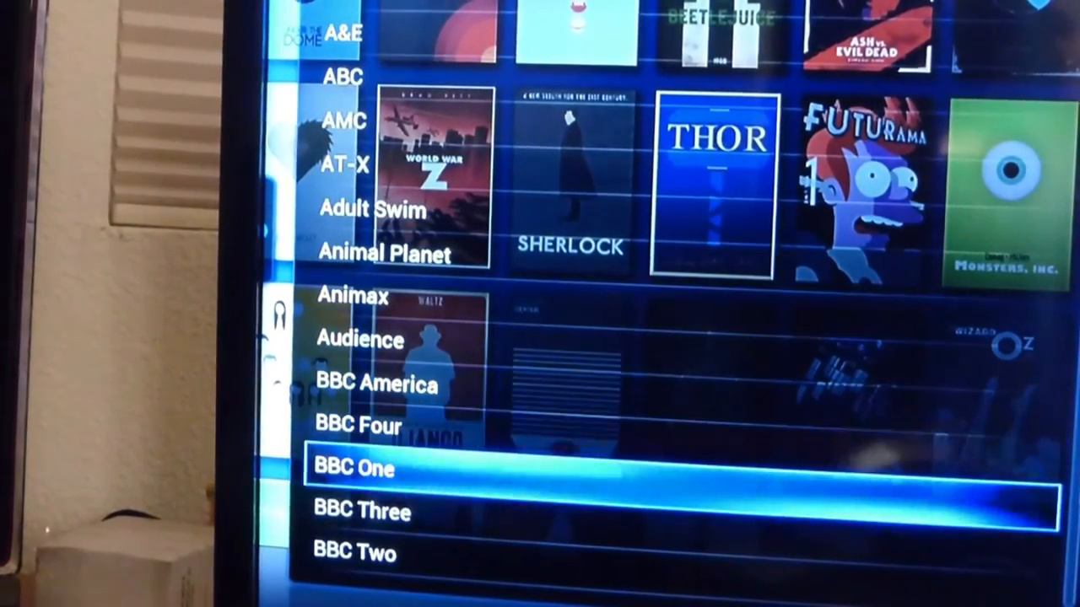
scroll("down", 3)
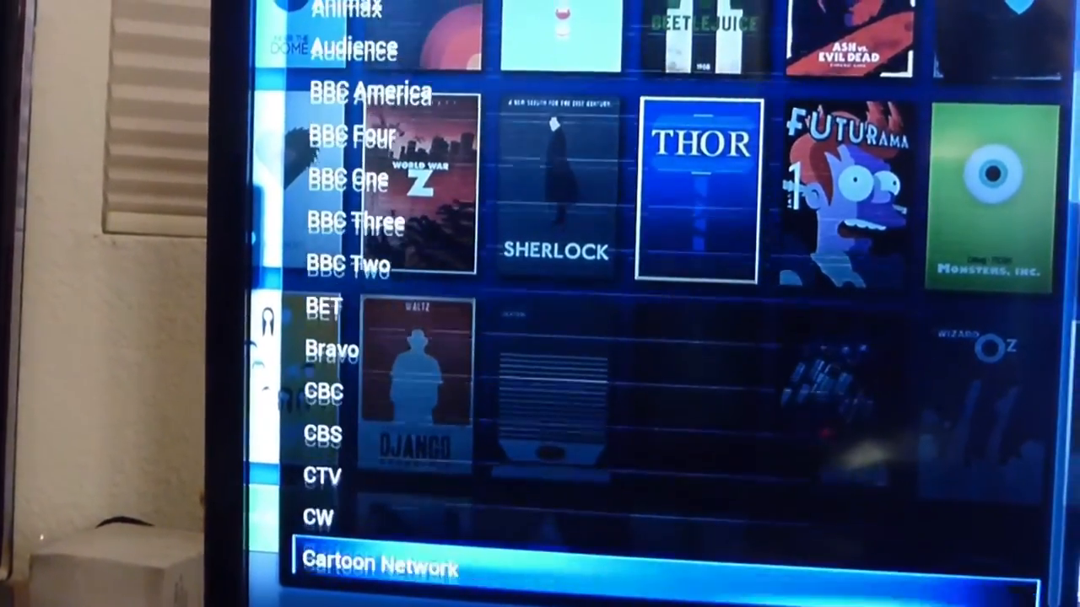
scroll("down", 3)
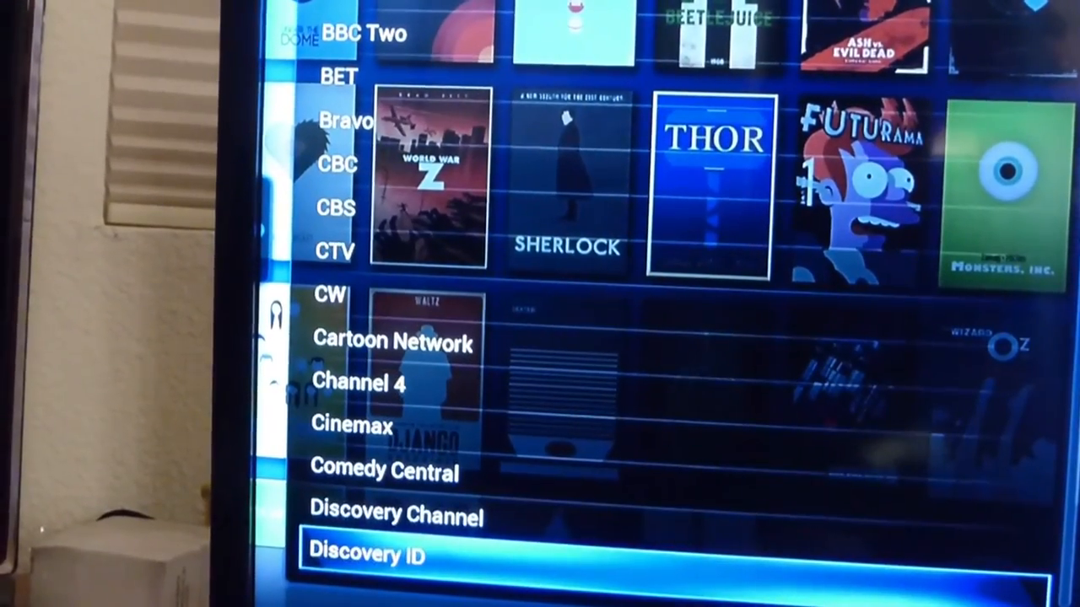
scroll("down", 3)
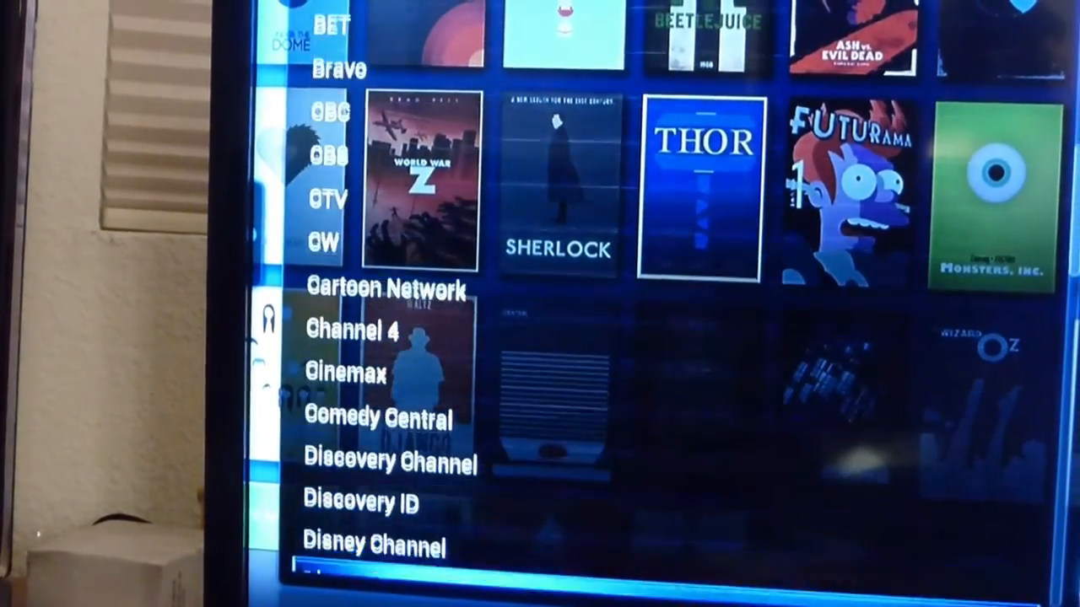
scroll("down", 3)
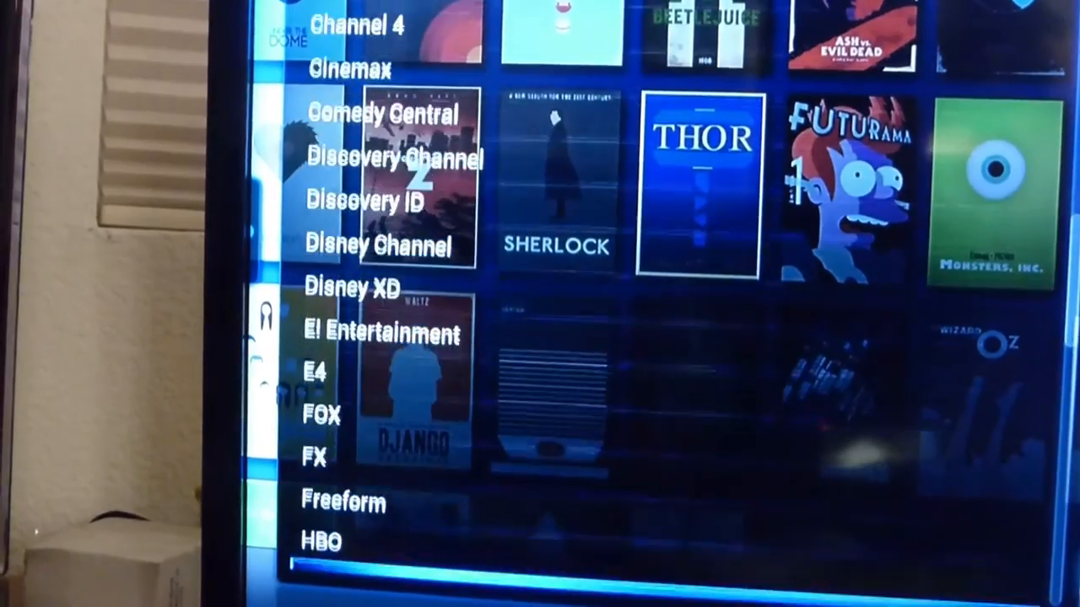
scroll("down", 3)
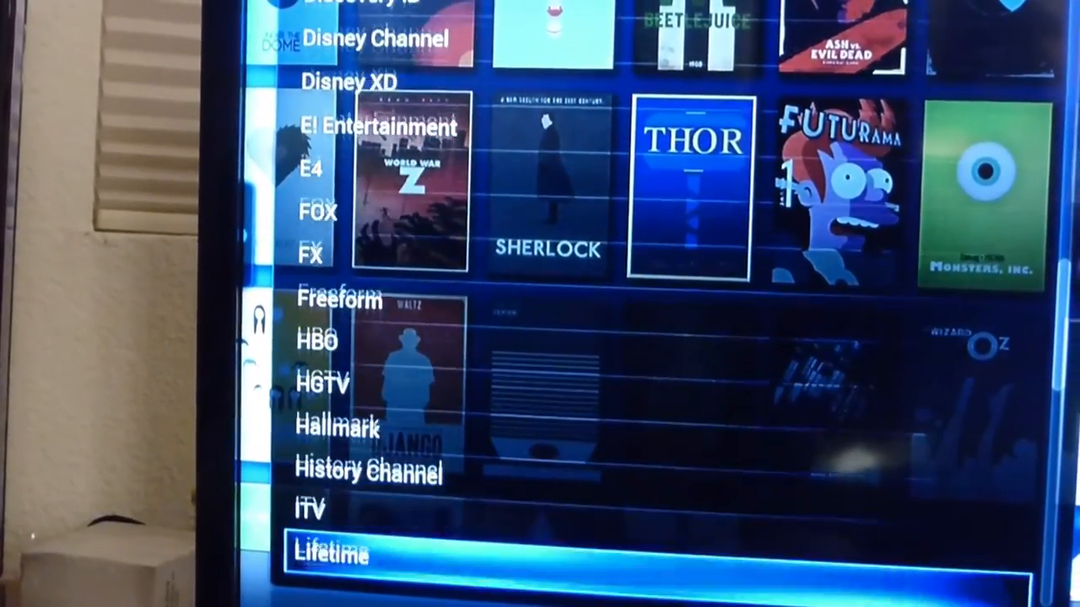
scroll("down", 3)
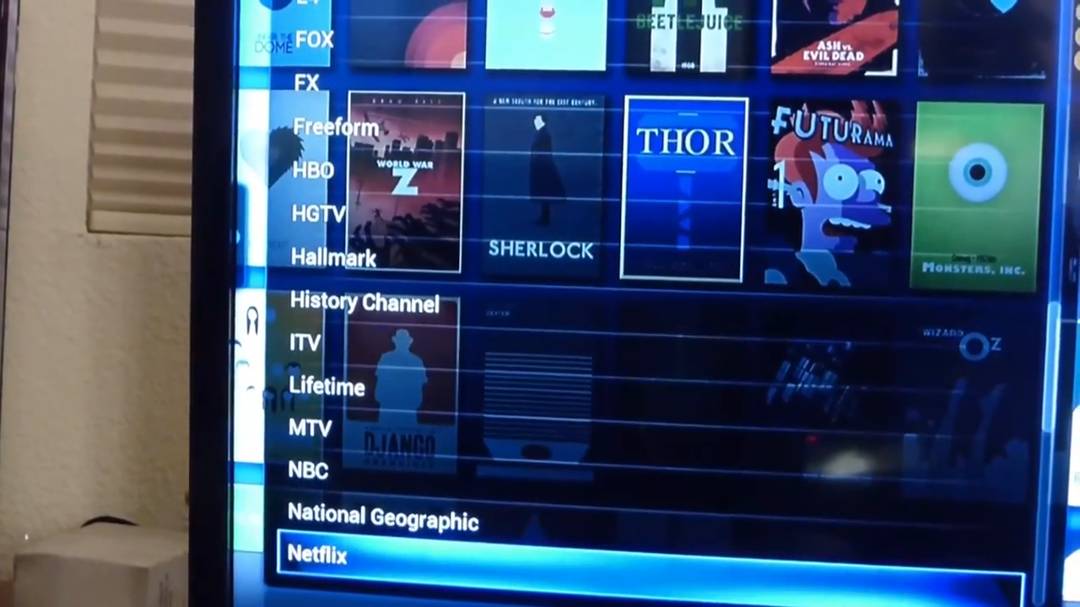
scroll("down", 3)
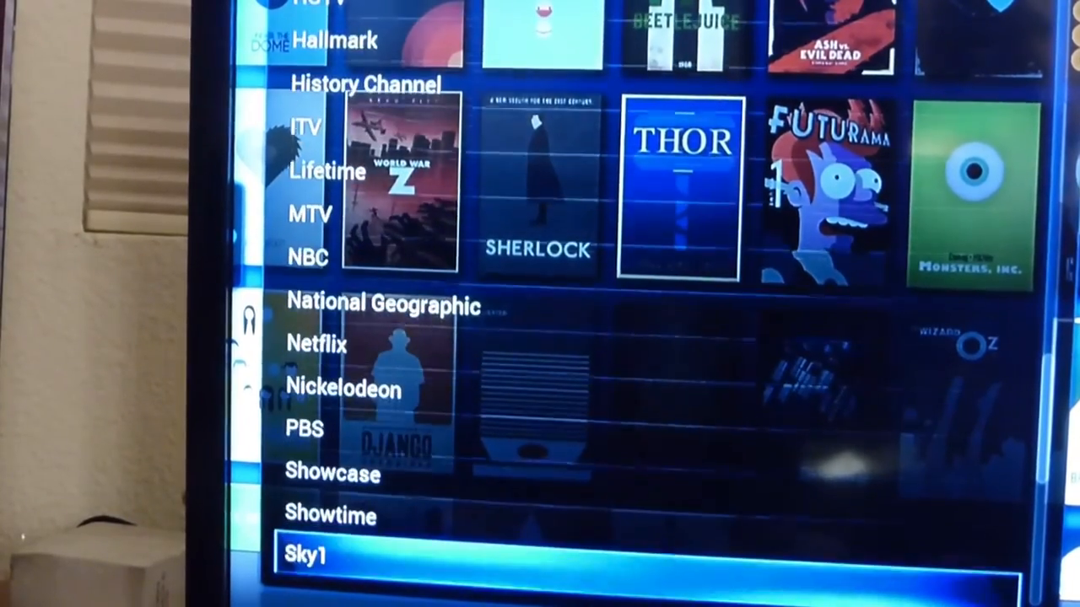
key("Up")
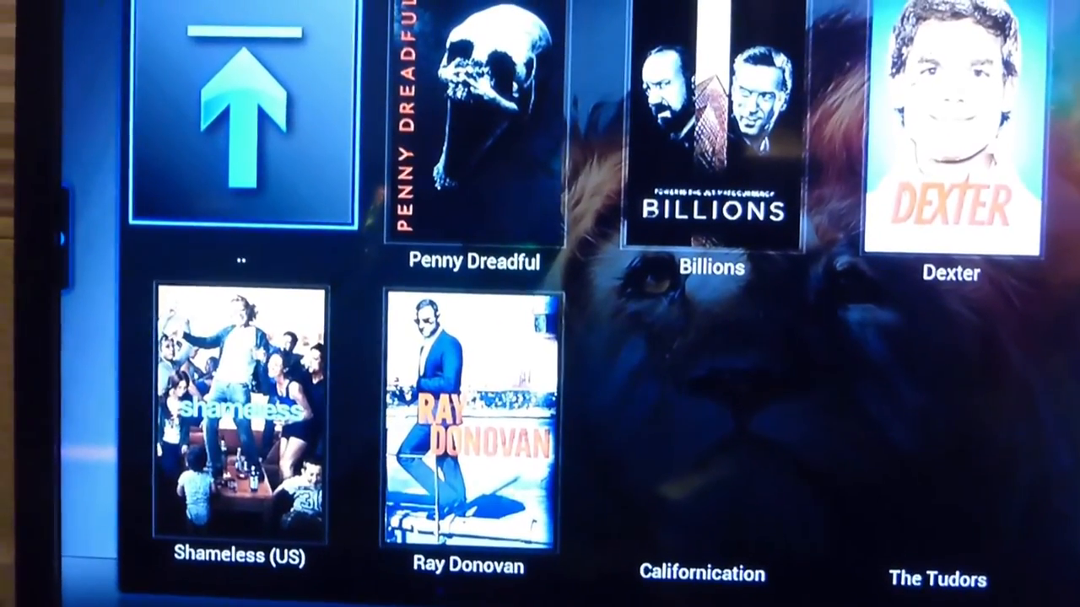
- Exit Exodus back to the home screen showing Exodus, 123 Movies and Movie Vault
scroll("down", 3)
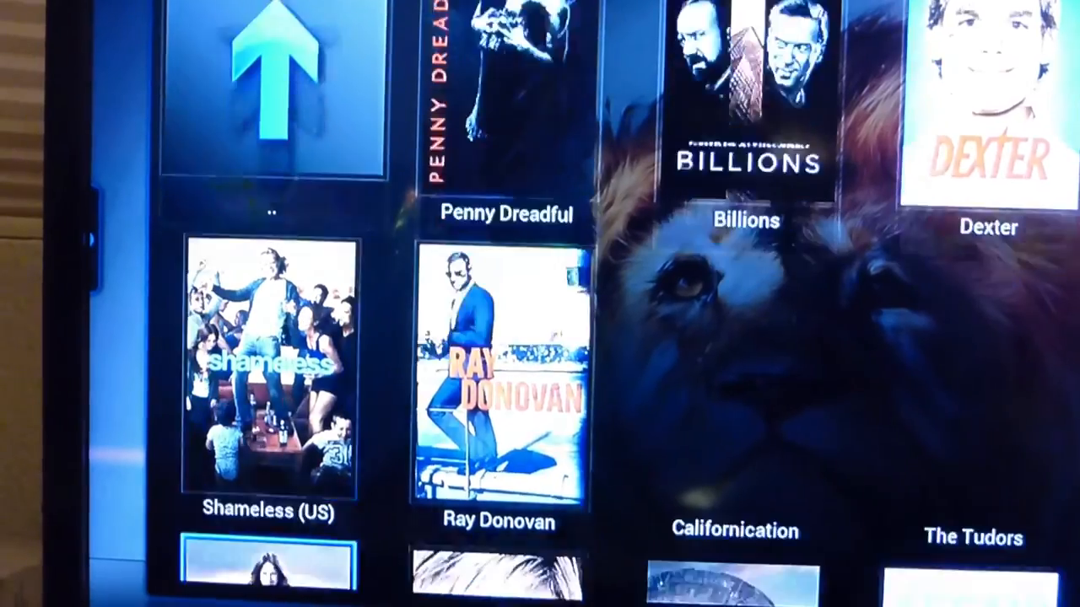
scroll("down", 3)
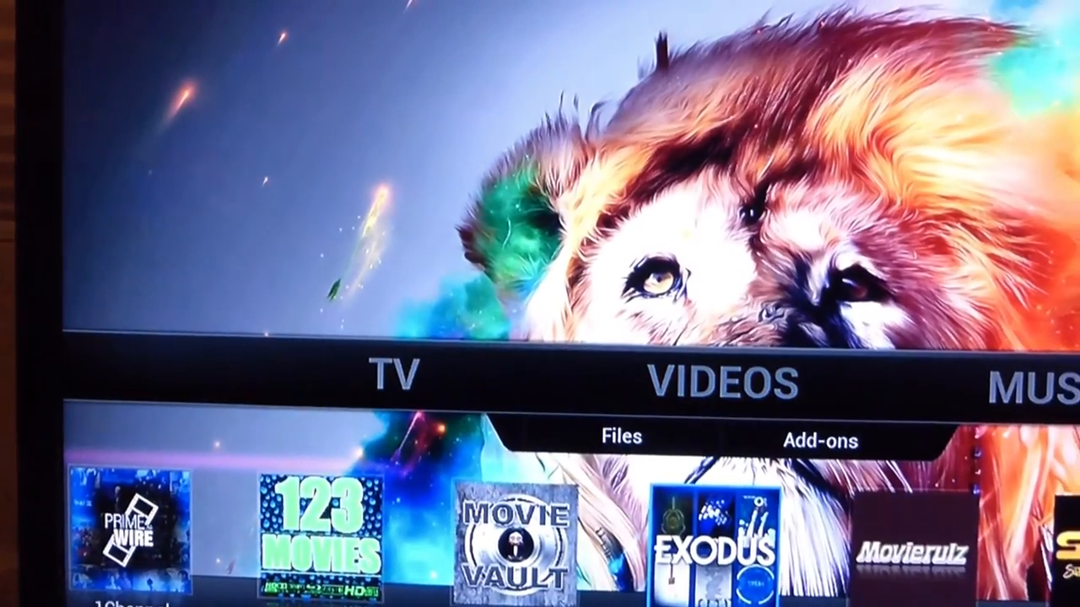
scroll("left", 3)
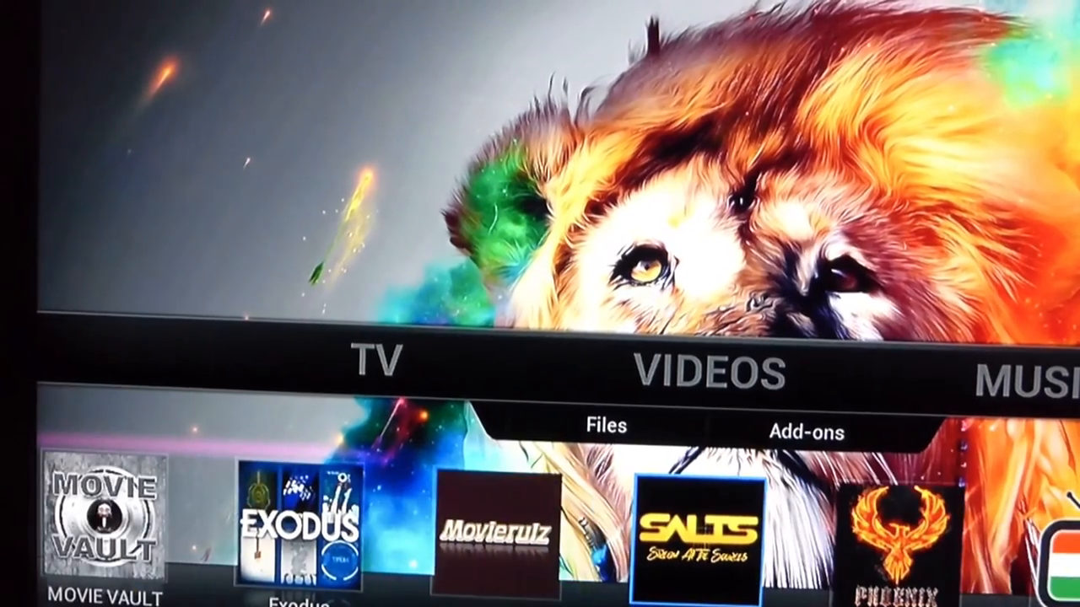
scroll("left", 3)
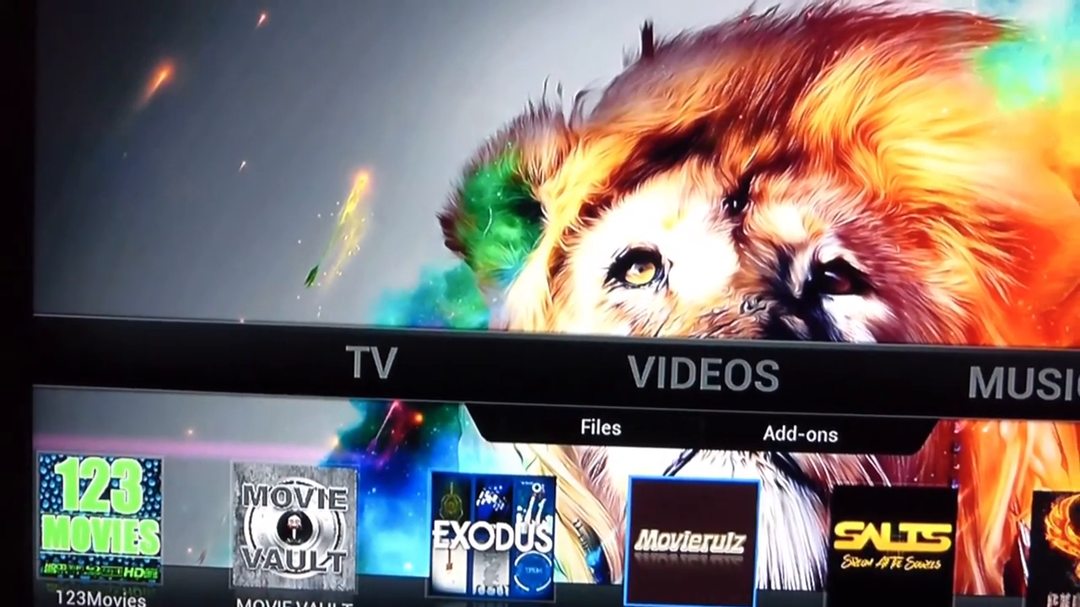